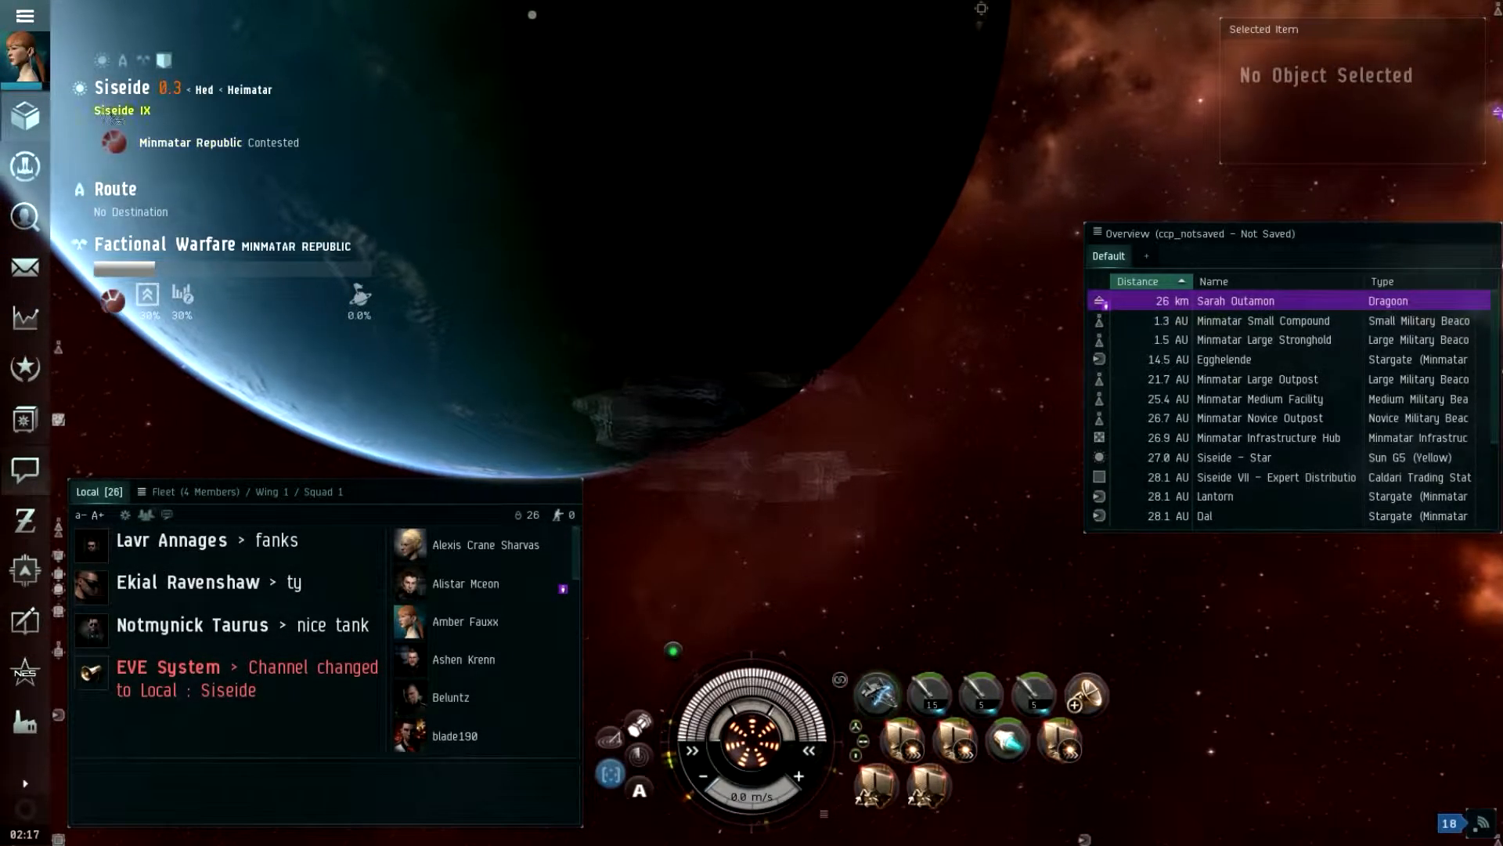
Briefly review the pilot's character sheet, then scroll the overview while the warp to Moon 1 is underway
{"action": "left_click", "coordinate": [23, 58]}
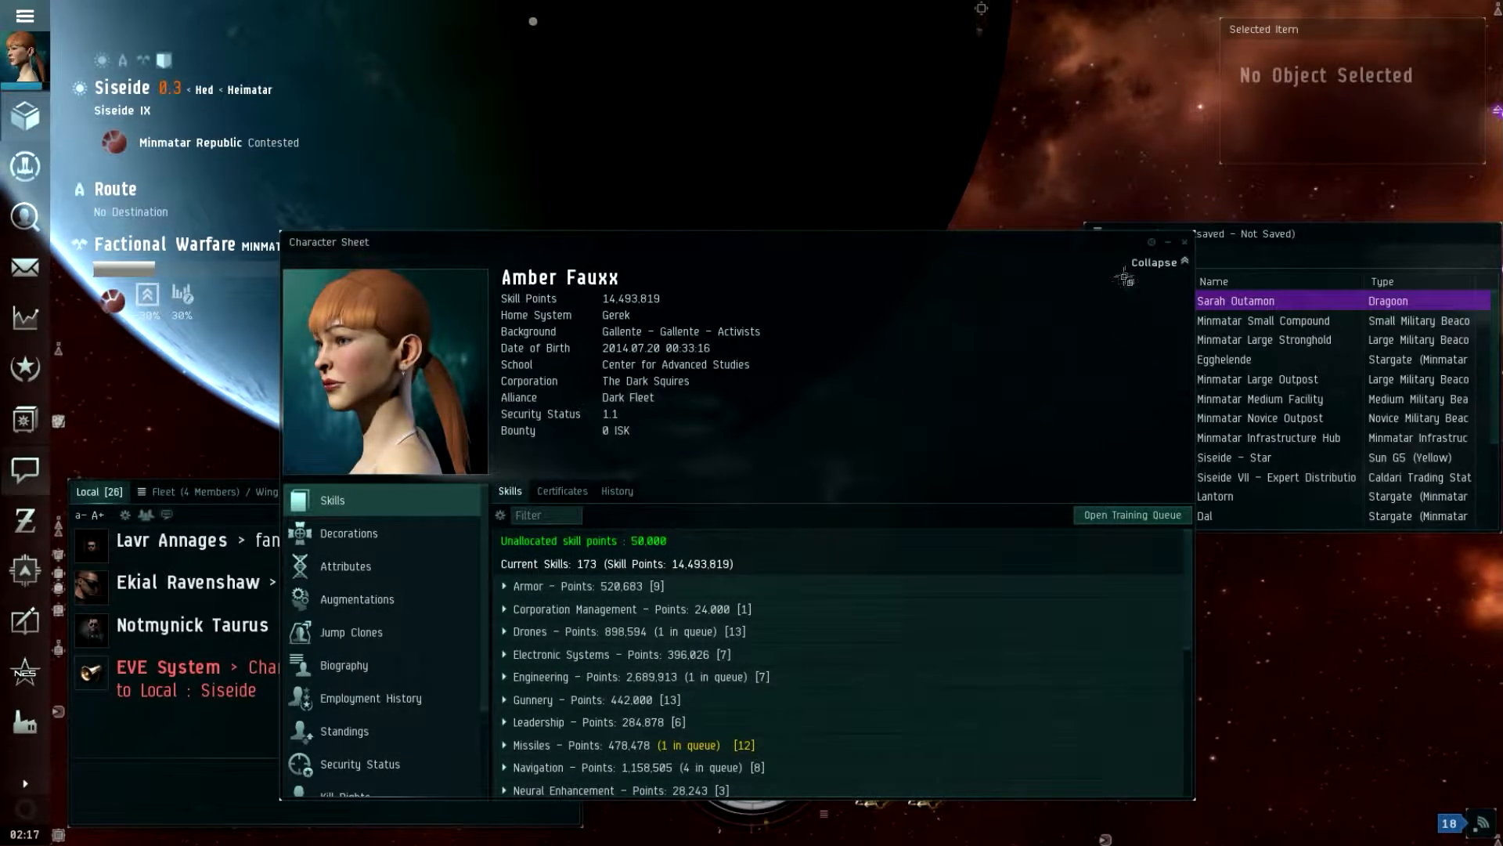
{"action": "left_click", "coordinate": [1186, 241]}
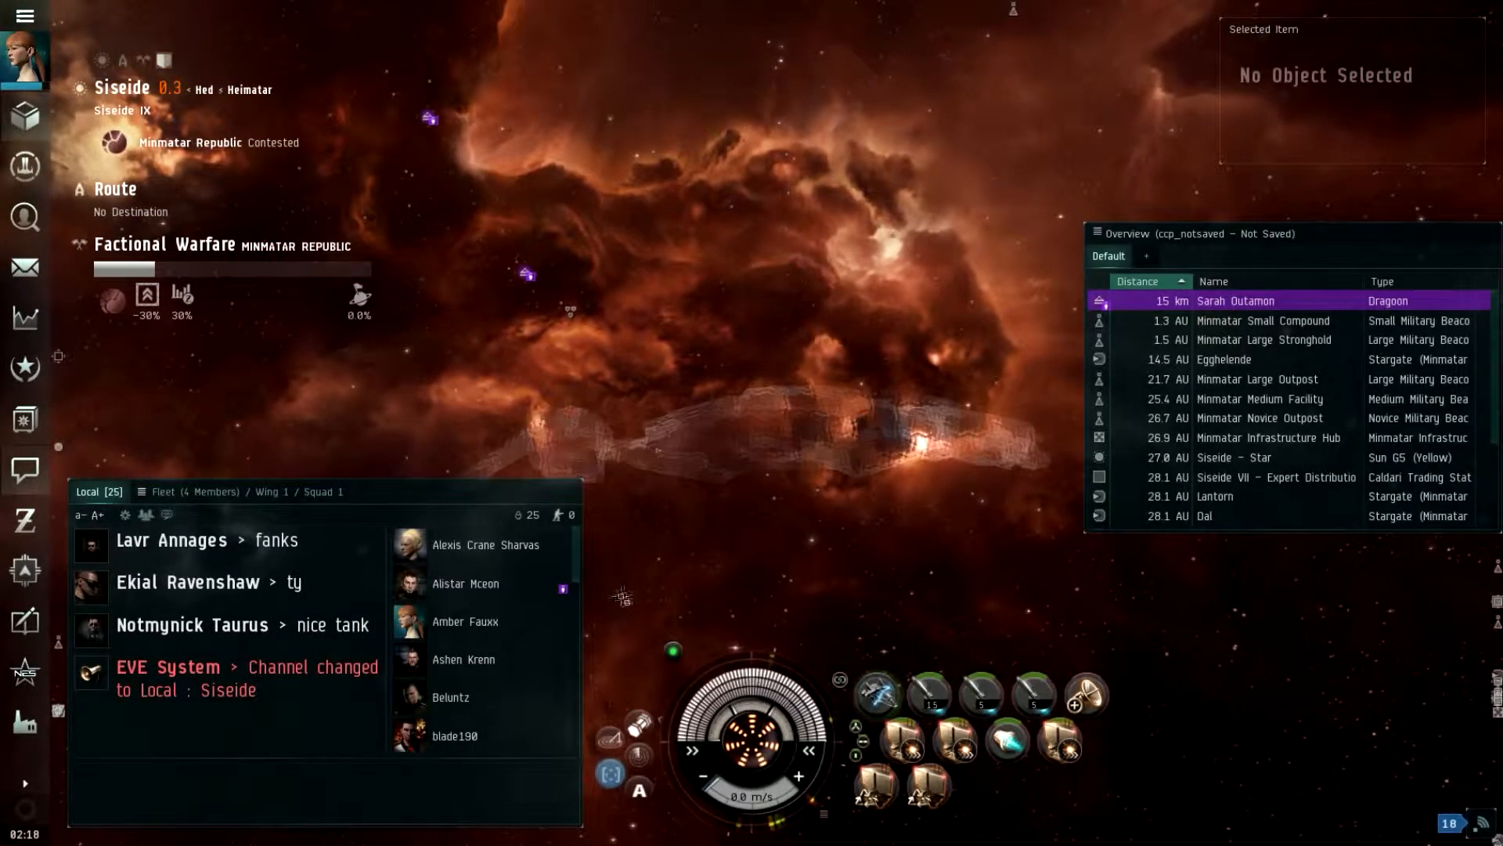
{"action": "scroll", "scroll_direction": "down", "scroll_amount": 3}
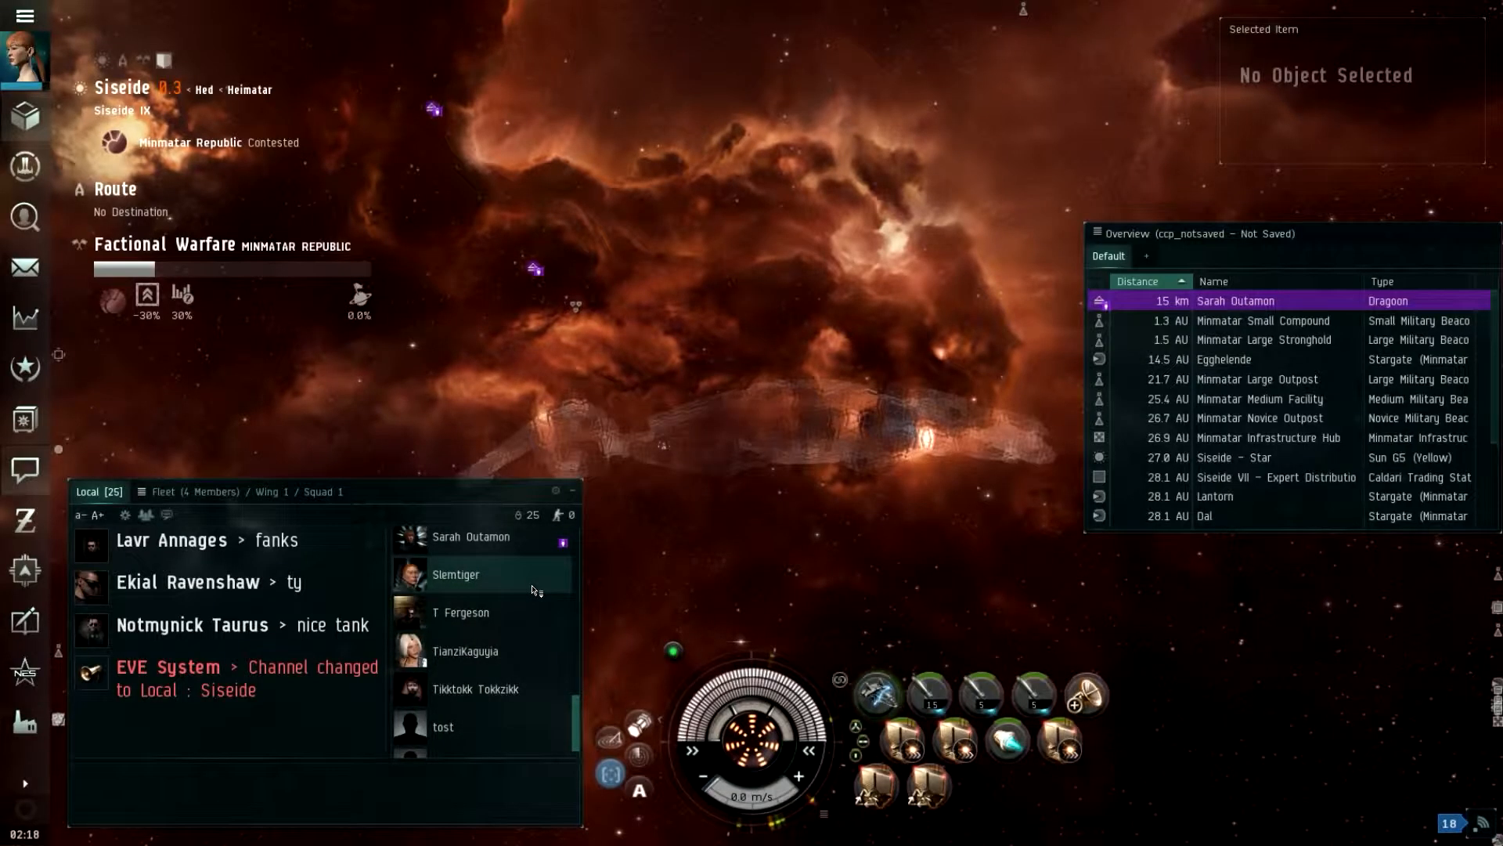
{"action": "scroll", "scroll_direction": "down", "scroll_amount": 3}
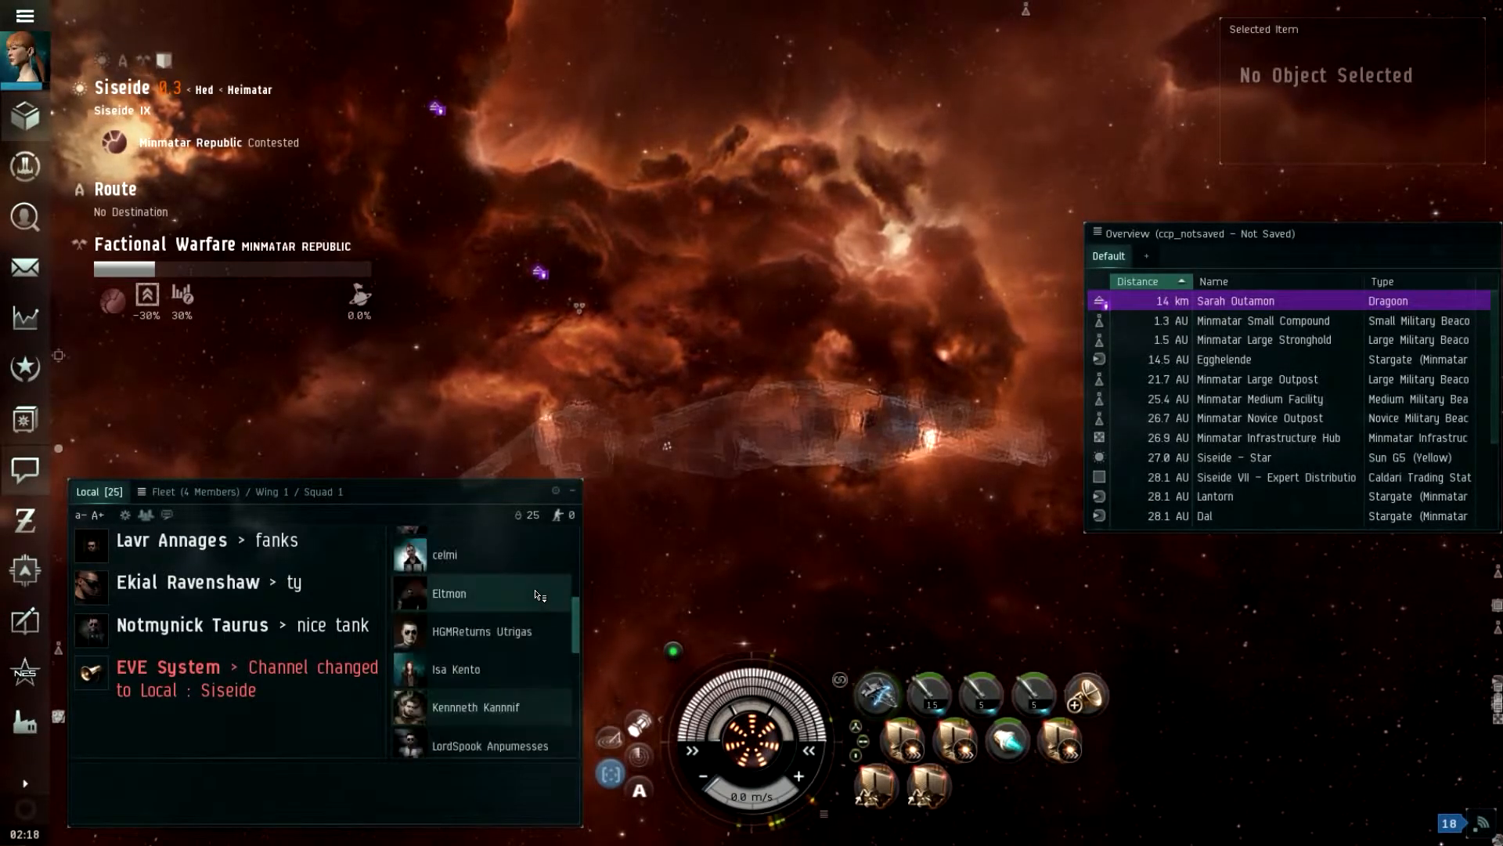
{"action": "scroll", "scroll_direction": "up", "scroll_amount": 3}
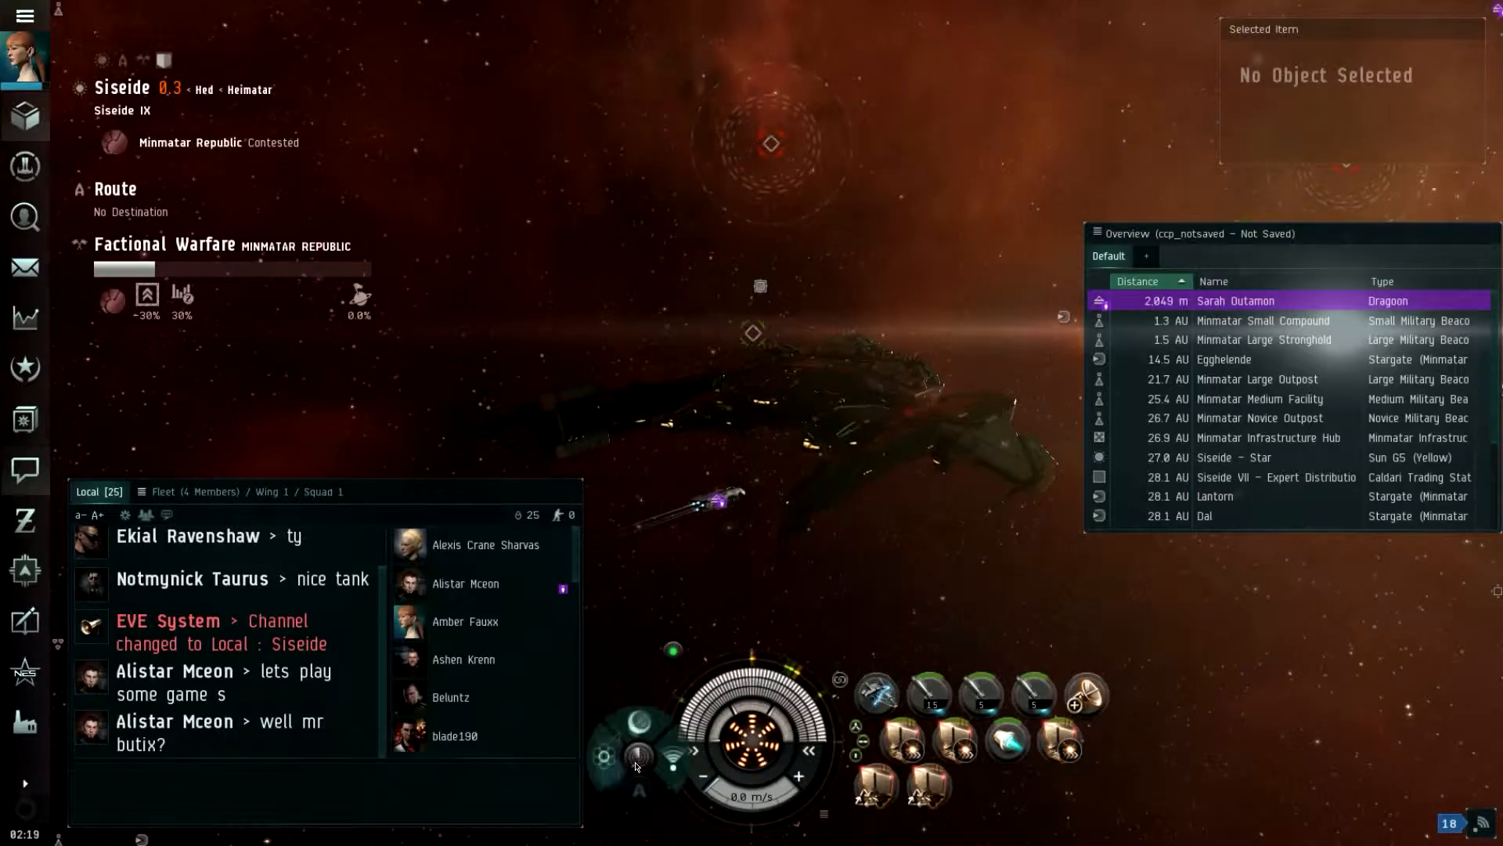
{"action": "mouse_move", "coordinate": [675, 765]}
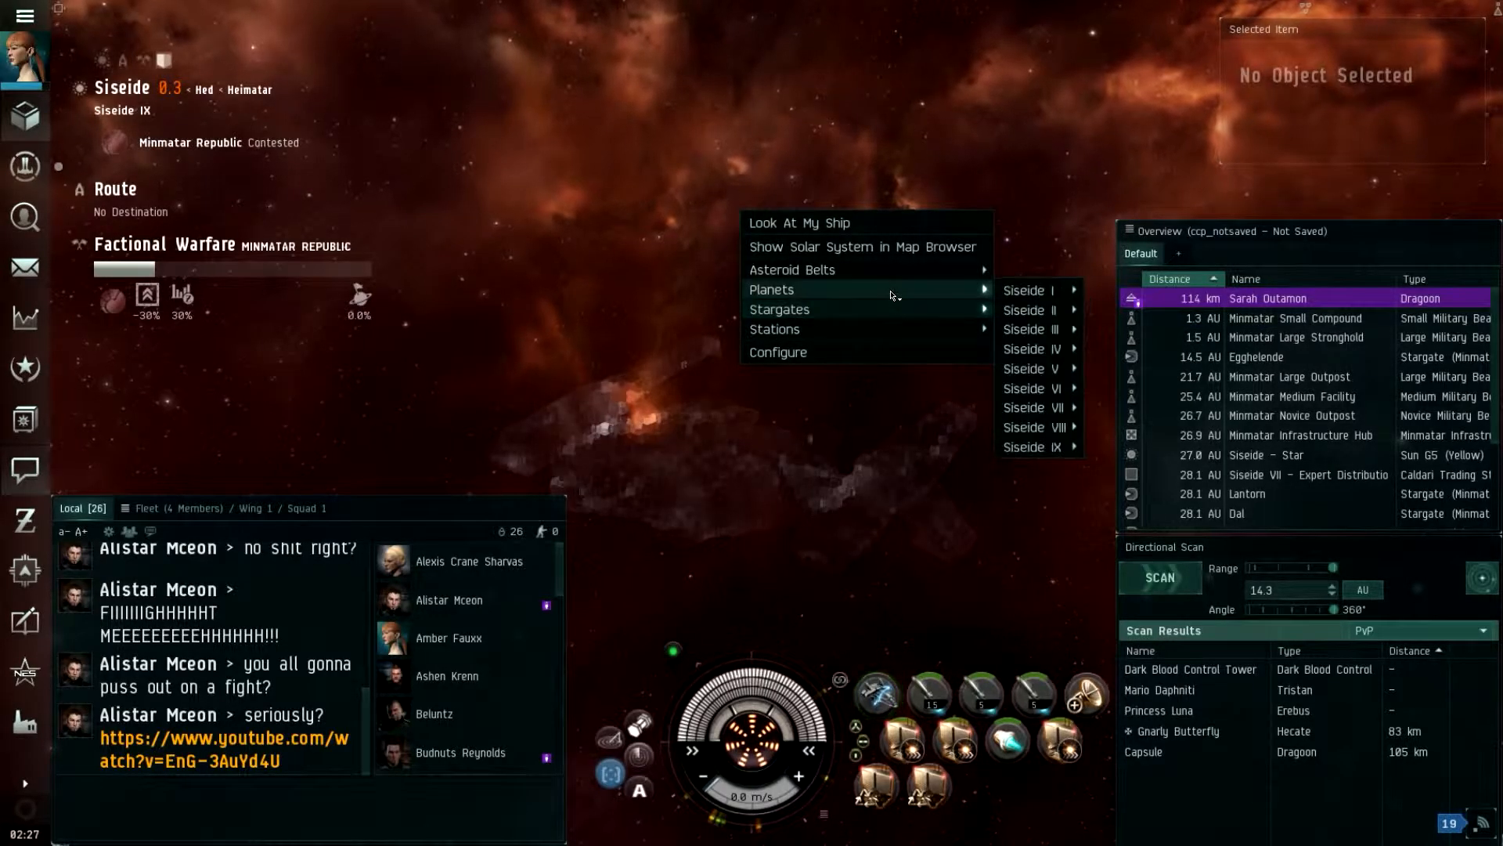
{"action": "mouse_move", "coordinate": [1035, 447]}
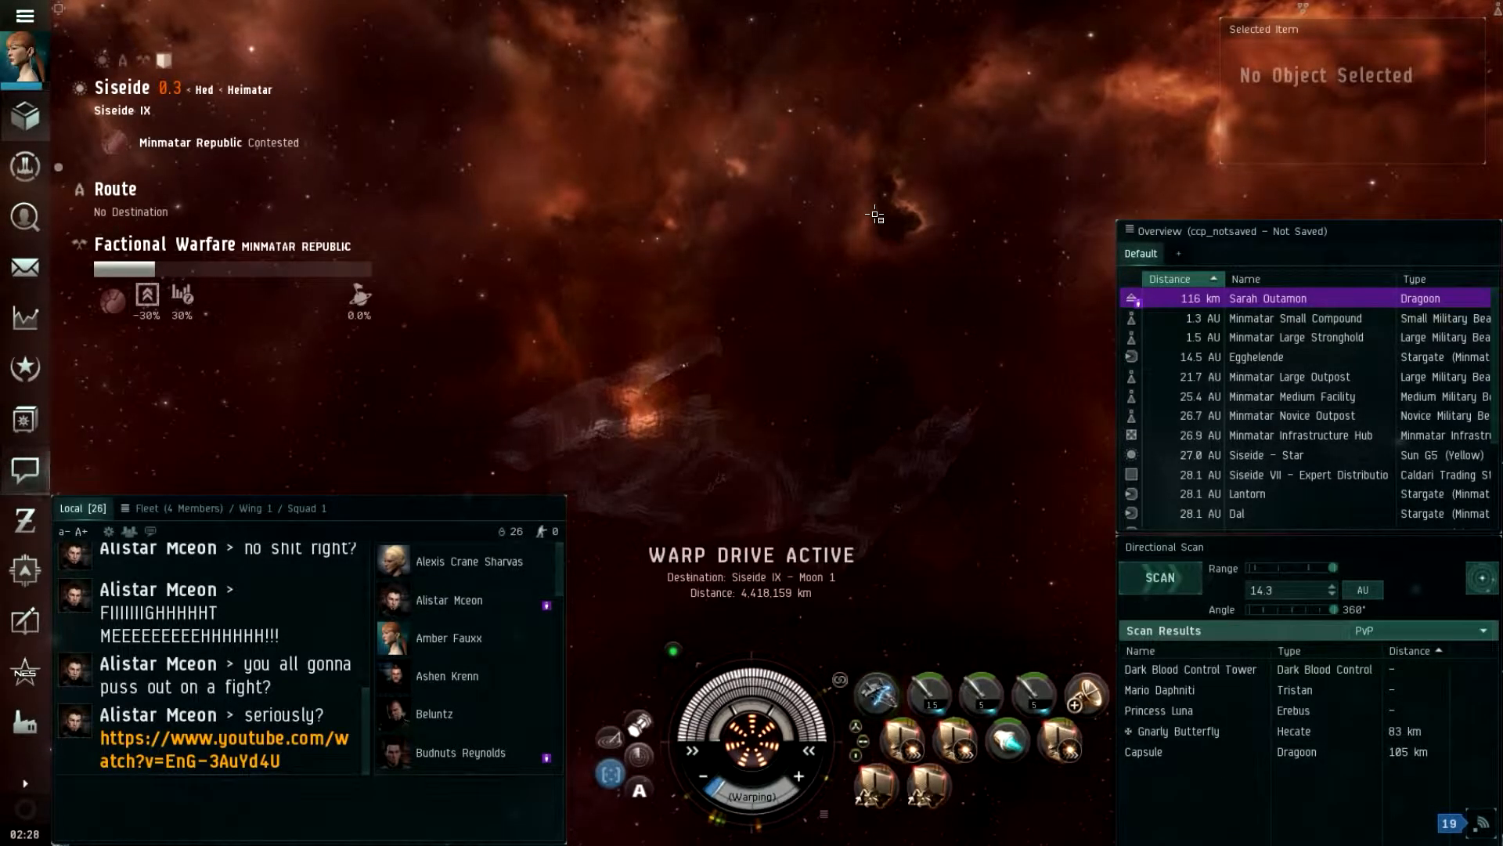
{"action": "mouse_move", "coordinate": [935, 357]}
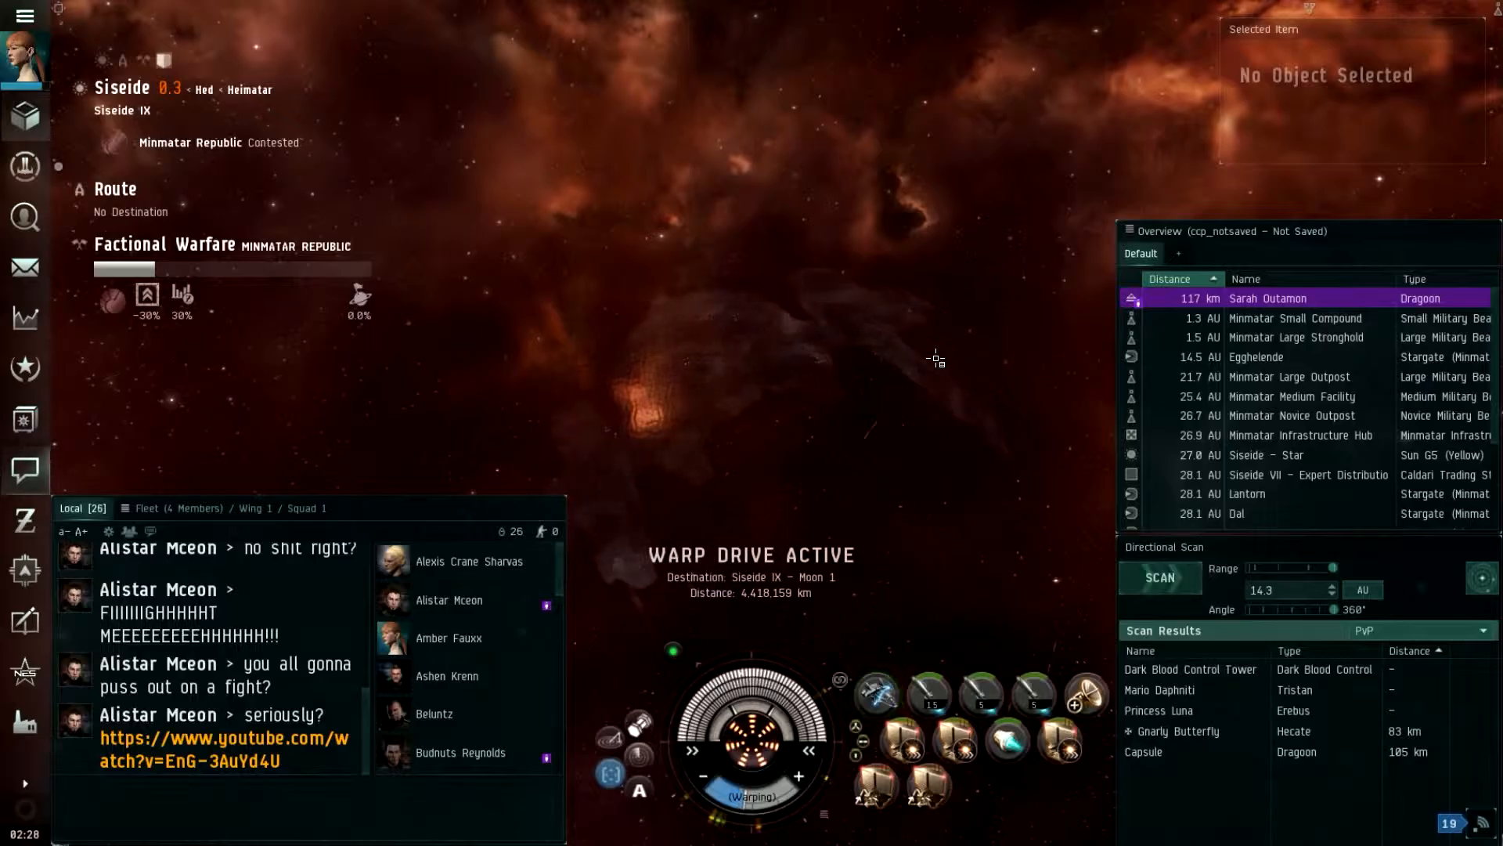
{"action": "mouse_move", "coordinate": [924, 301]}
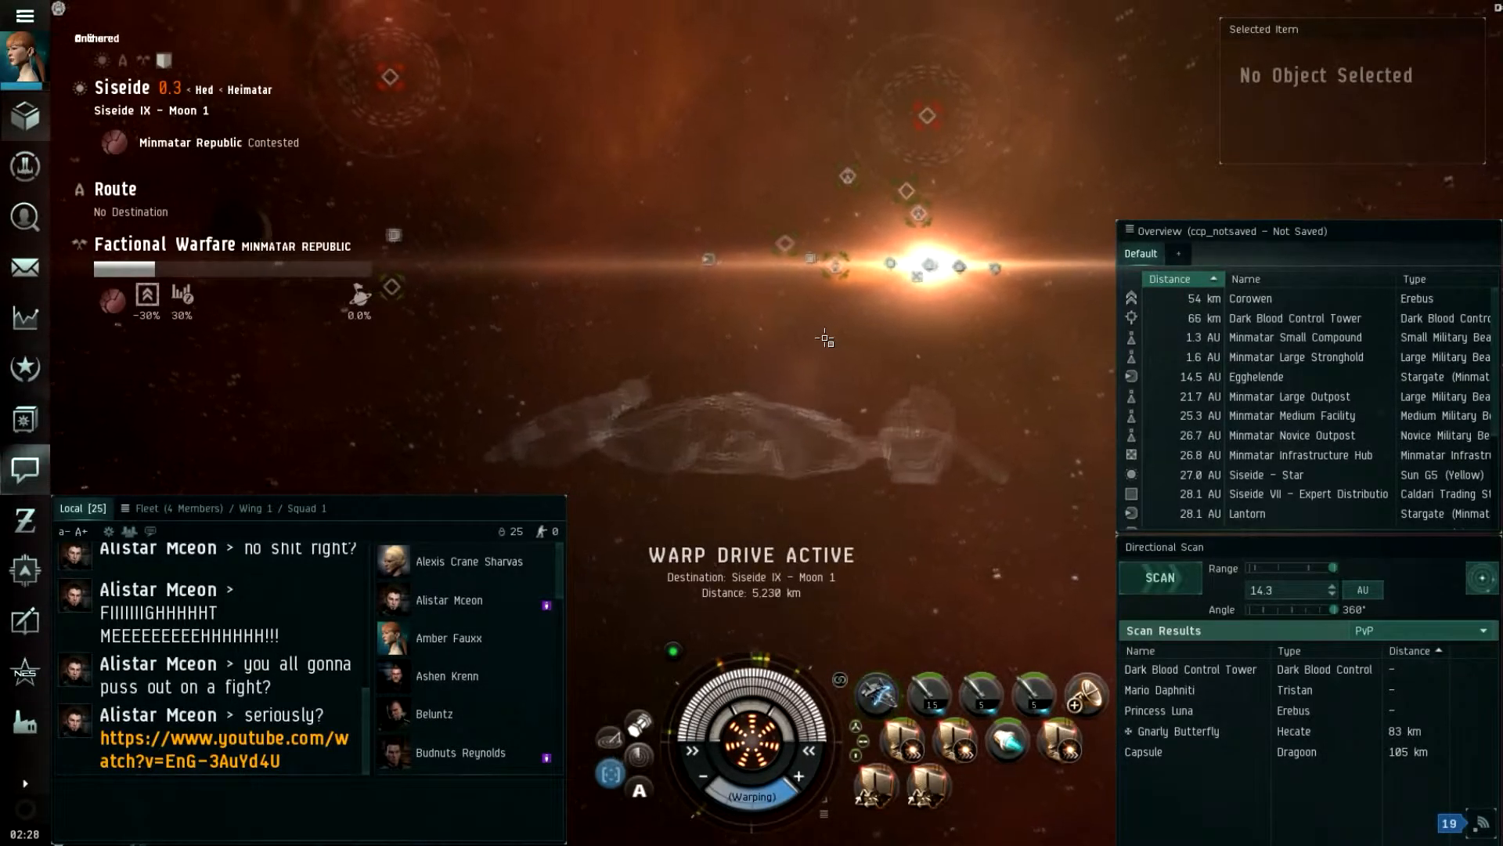
{"action": "mouse_move", "coordinate": [1020, 349]}
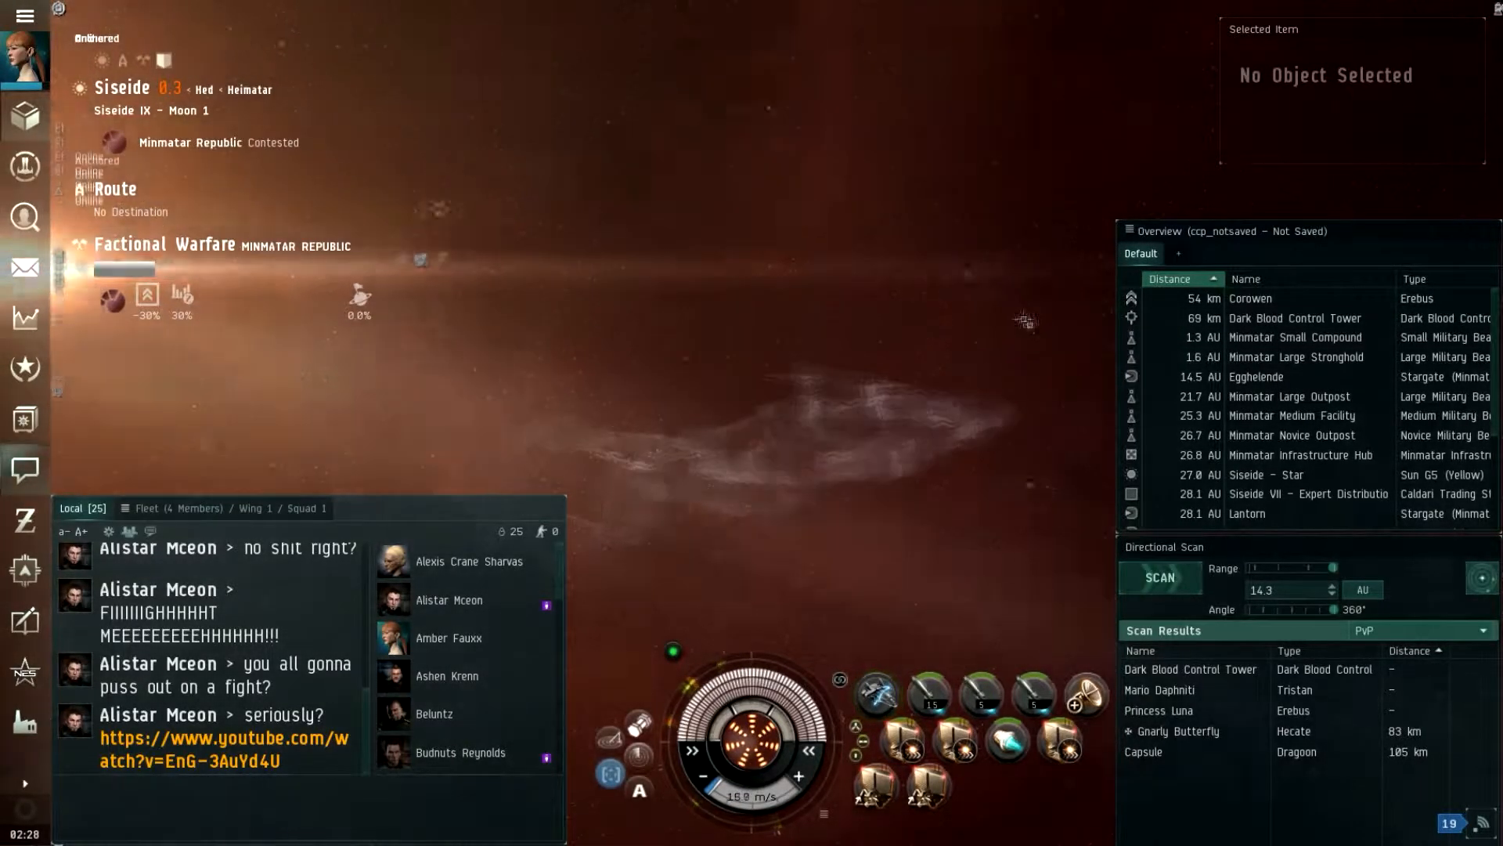
Aim the camera at the POS force field and scroll the overview to reveal the Auga, Vard and Amamake stargates
{"action": "left_click", "coordinate": [1251, 298]}
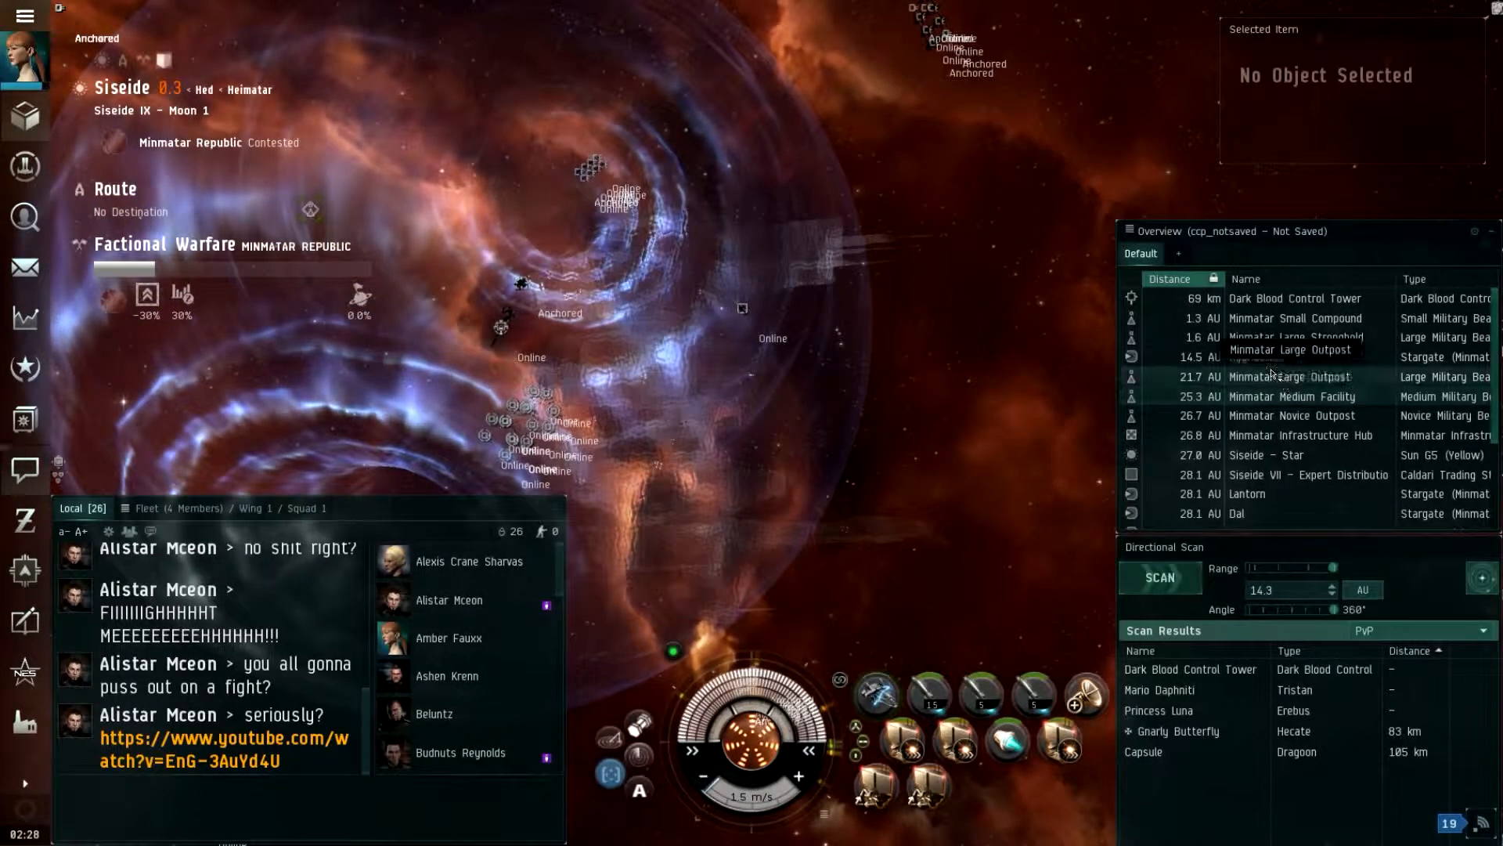
{"action": "scroll", "scroll_direction": "down", "scroll_amount": 3}
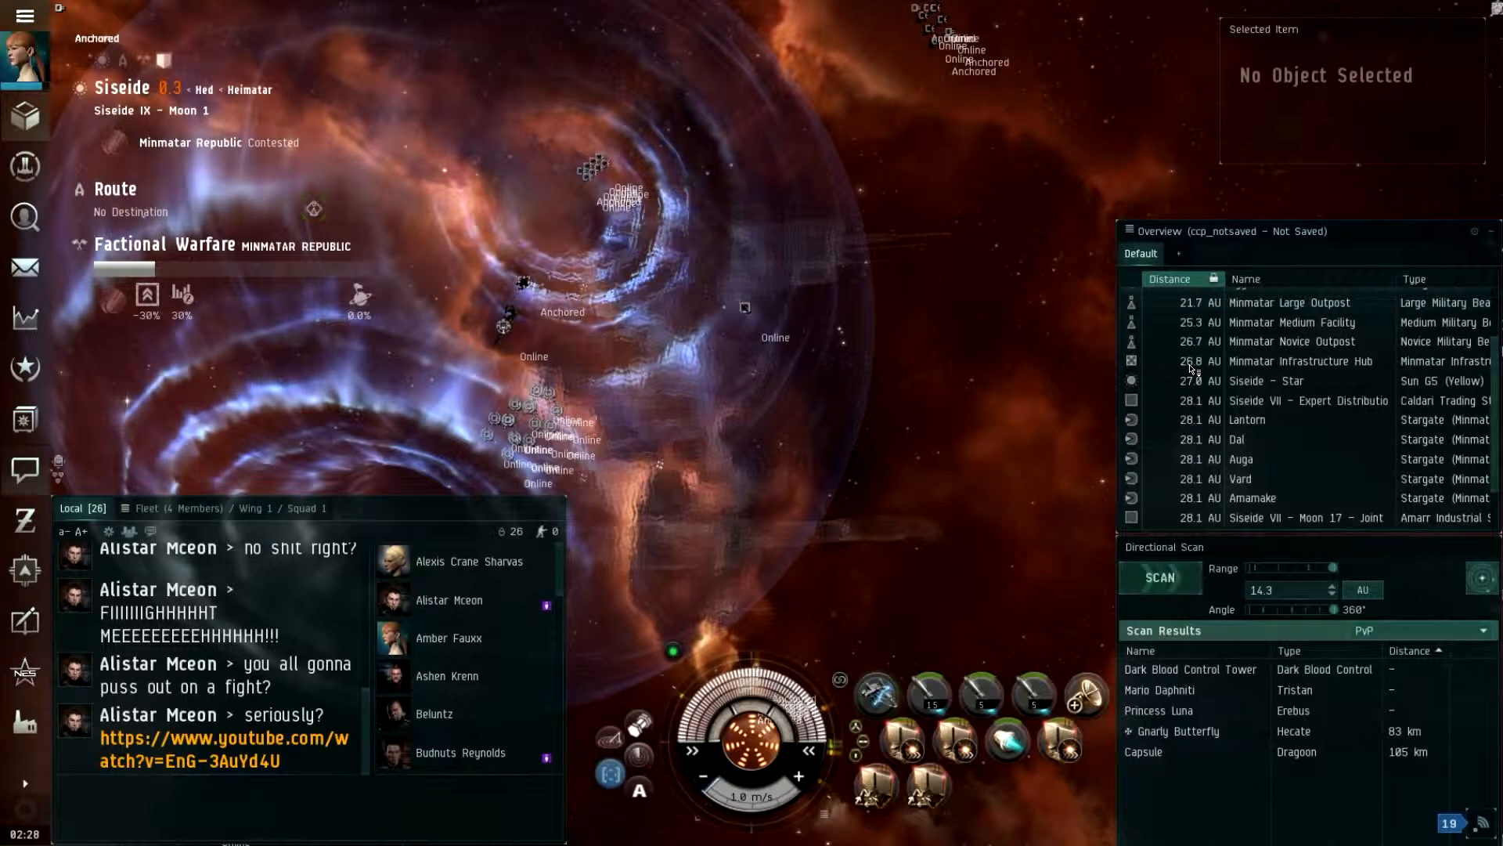